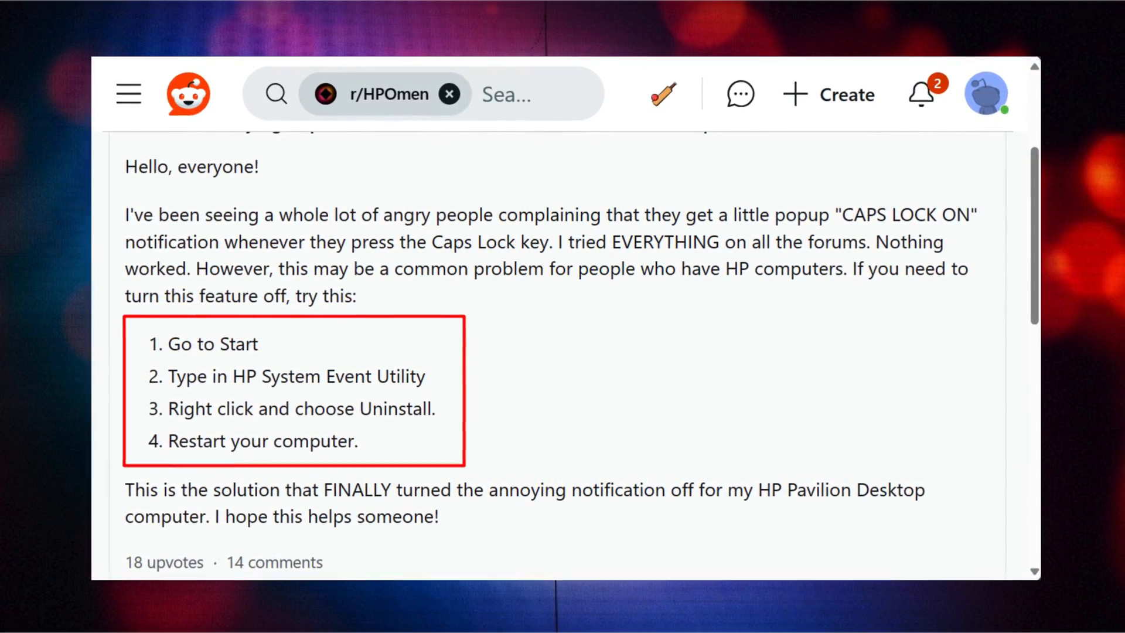
scroll(down, 3)
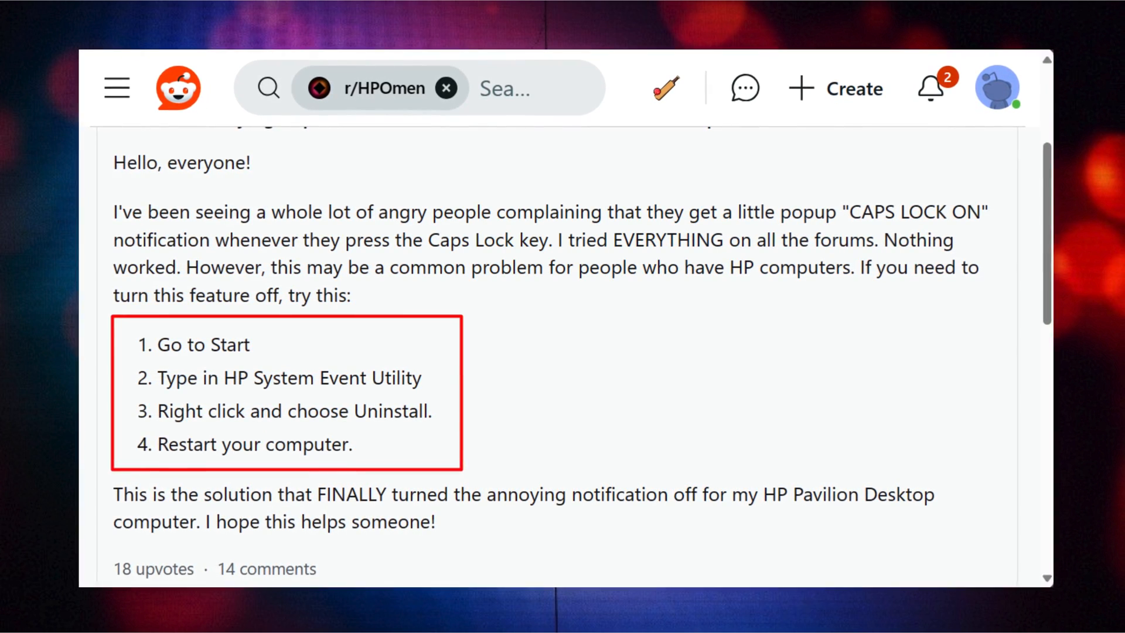